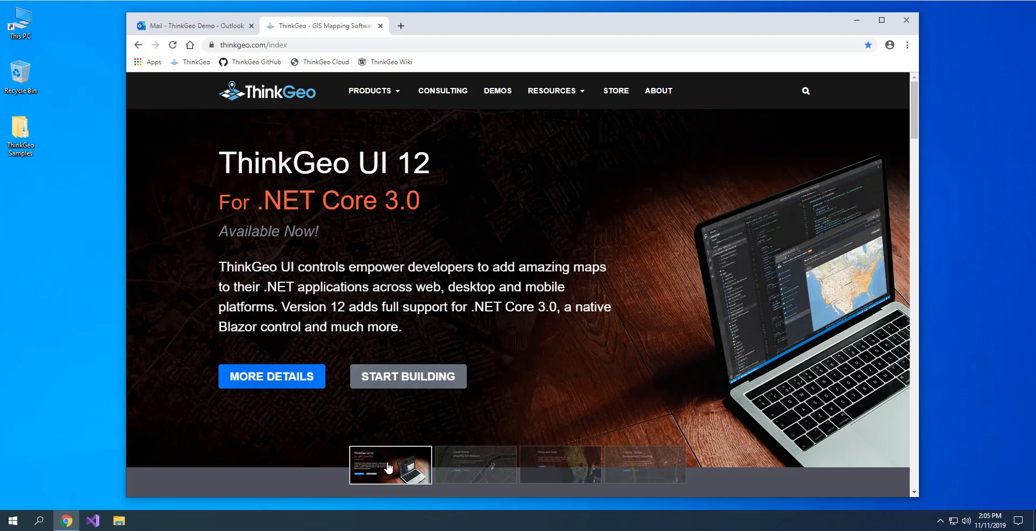
Download the ThinkGeo Product Center 12 for .NET Core 3.0 Windows package from Start Building.
{"action": "left_click", "coordinate": [369, 91]}
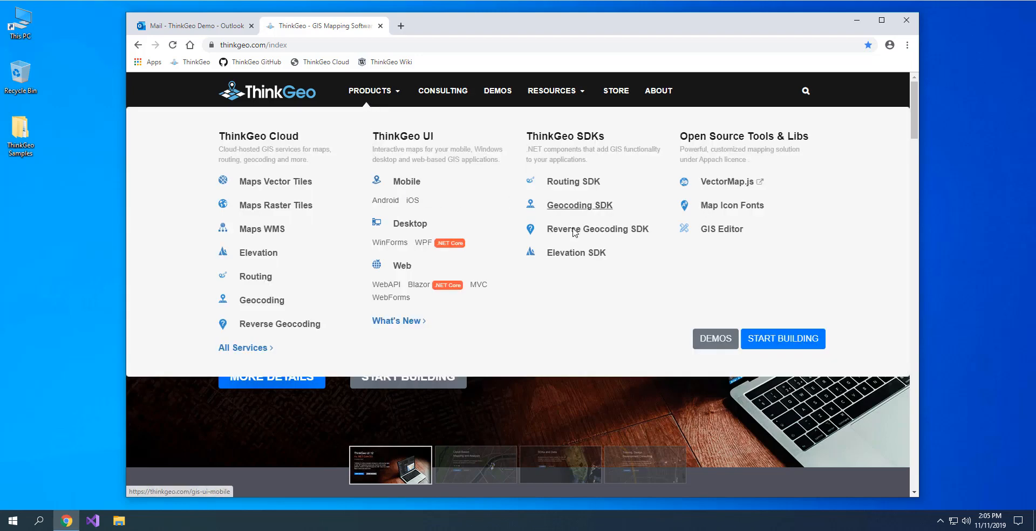
{"action": "left_click", "coordinate": [782, 339]}
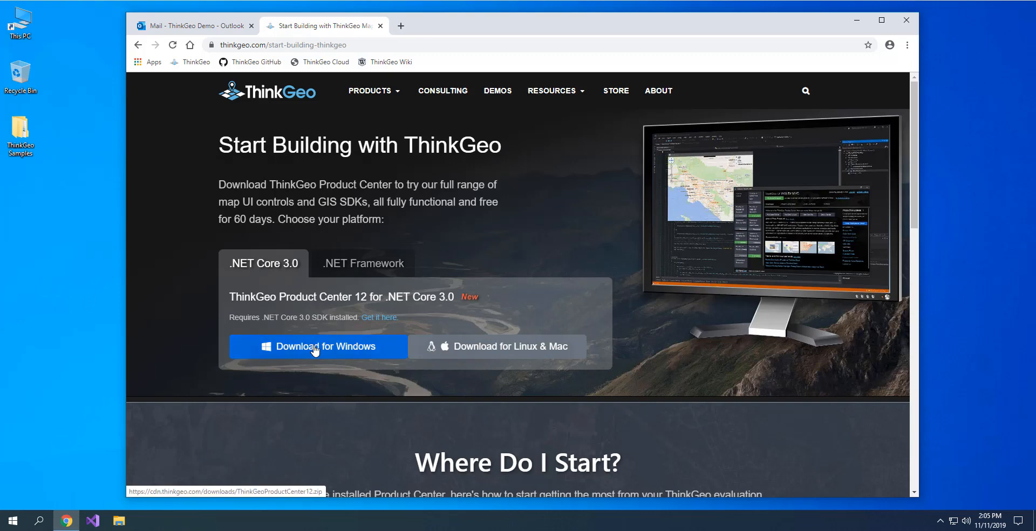
{"action": "left_click", "coordinate": [324, 346]}
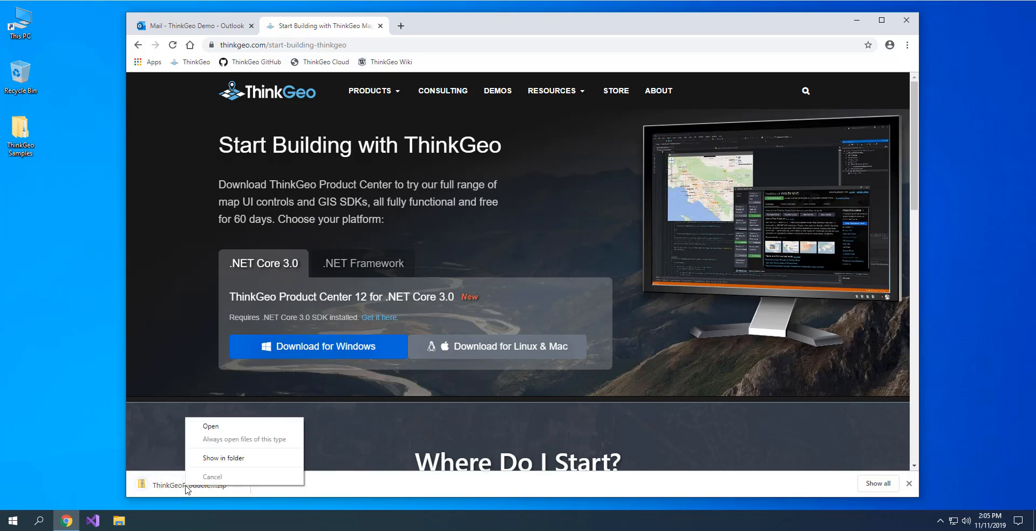
Unblock ThinkGeoProductCenter12.zip in the Downloads folder through its Properties.
{"action": "left_click", "coordinate": [224, 458]}
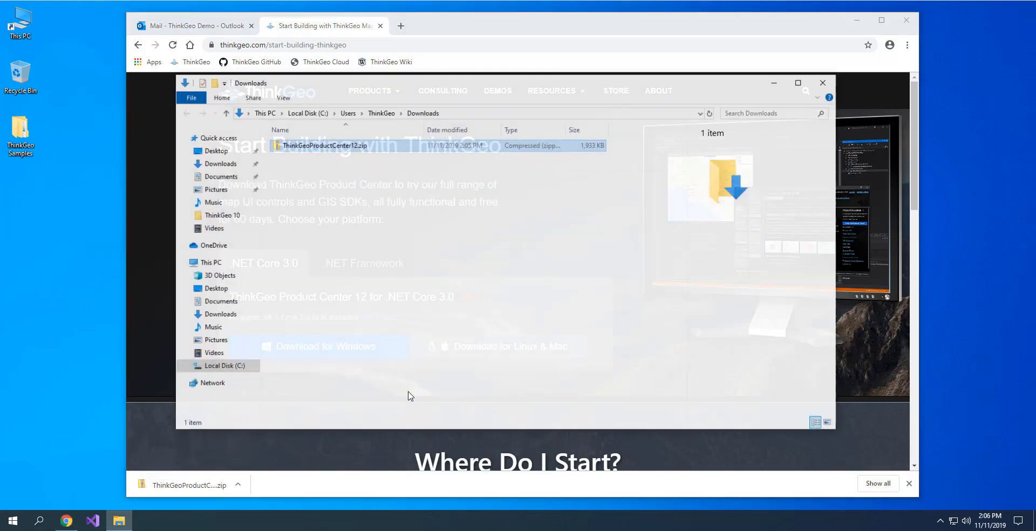
{"action": "left_click", "coordinate": [324, 145]}
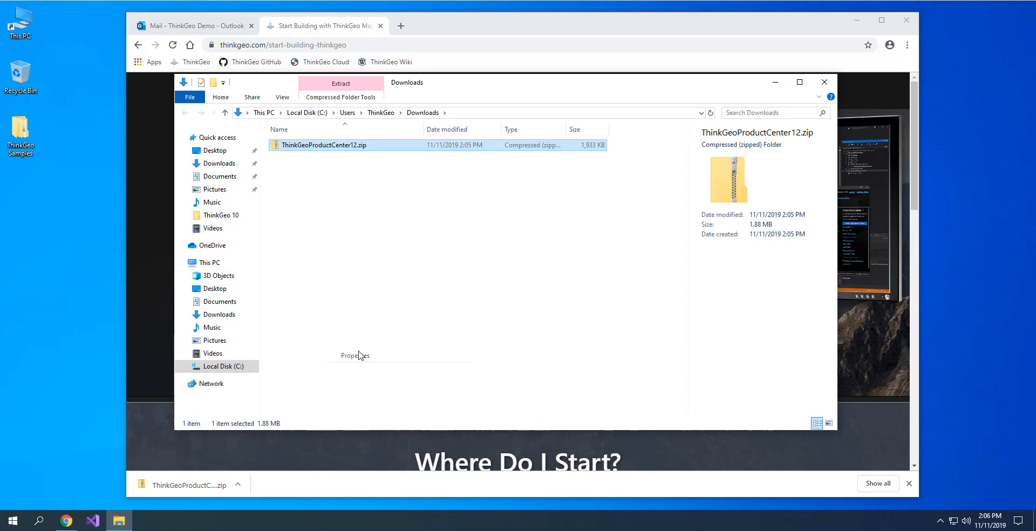
{"action": "left_click", "coordinate": [355, 355]}
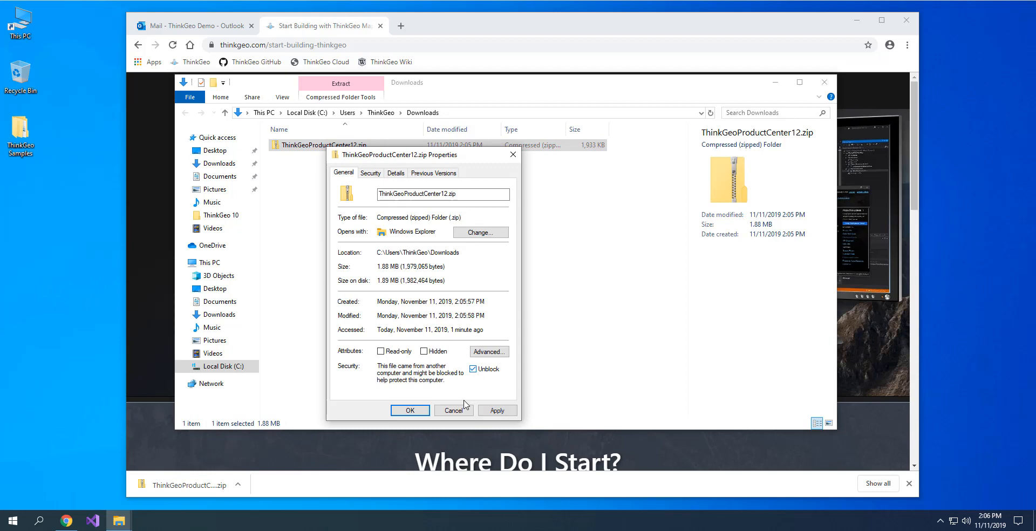
{"action": "left_click", "coordinate": [410, 410]}
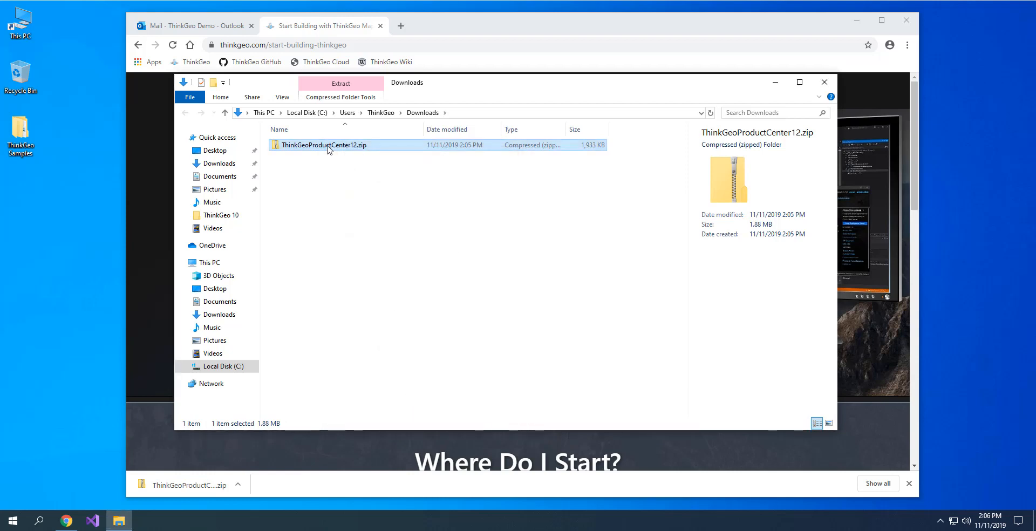
Extract the ThinkGeo Product Center 12 folder from the zip into Documents.
{"action": "double_click", "coordinate": [324, 144]}
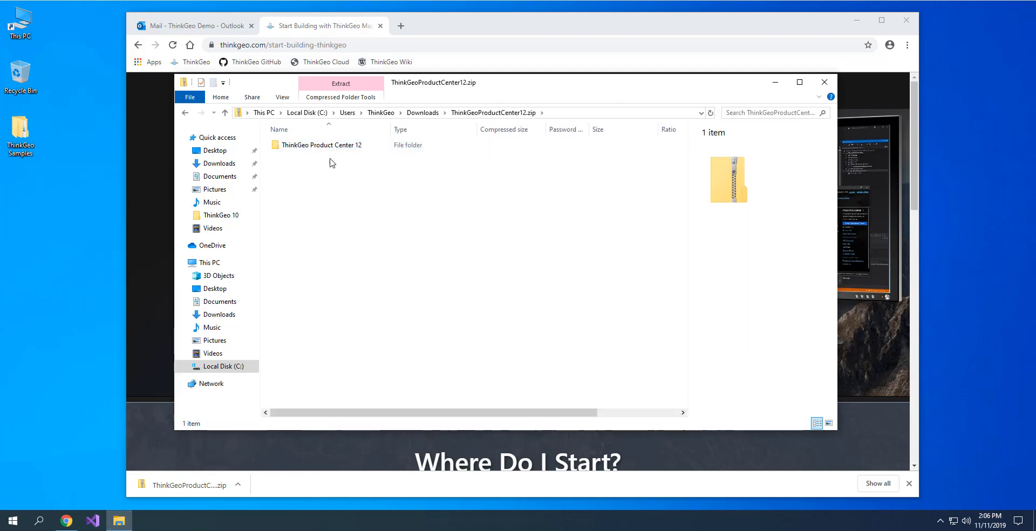
{"action": "left_click", "coordinate": [323, 145]}
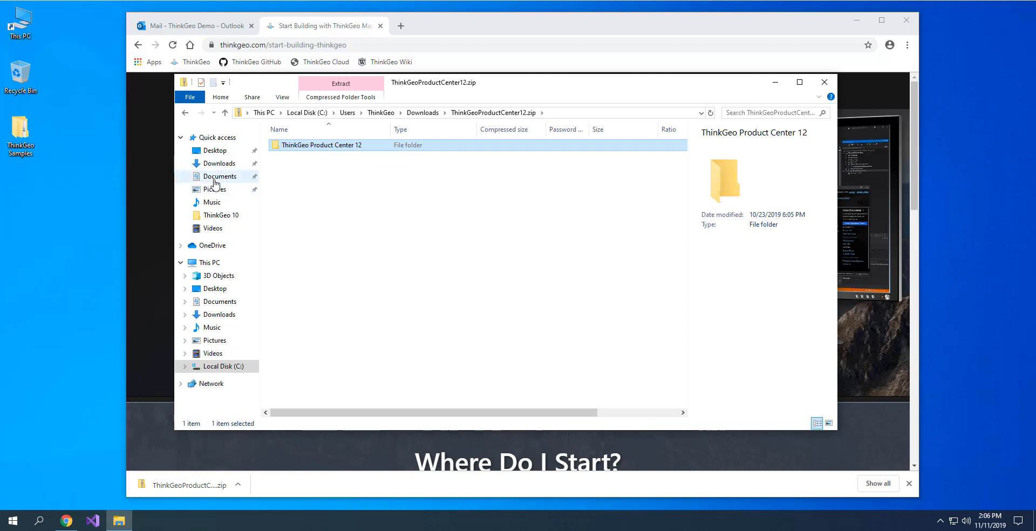
{"action": "left_click", "coordinate": [220, 176]}
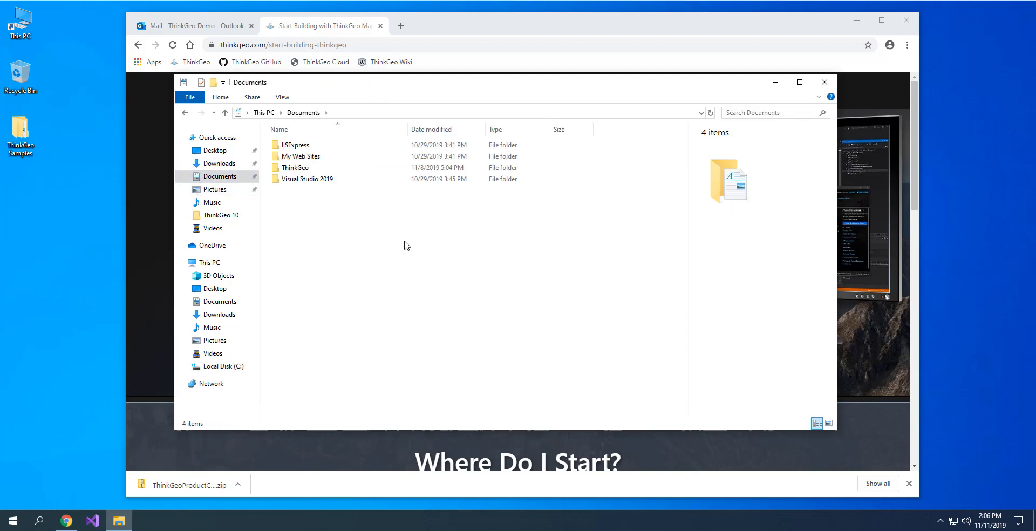
Launch the Product Center by running Start_ThinkGeo_Product_Center.bat.
{"action": "left_click", "coordinate": [322, 180]}
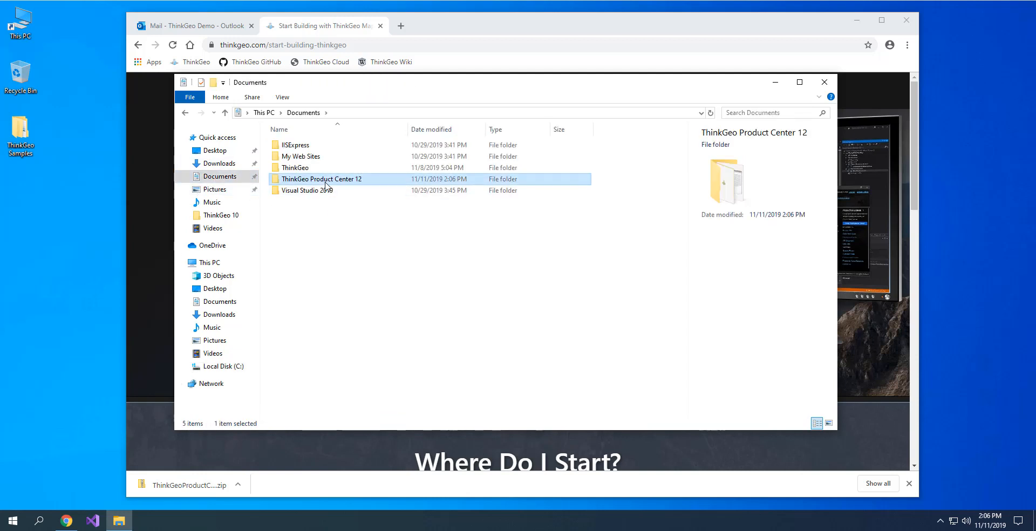
{"action": "double_click", "coordinate": [322, 179]}
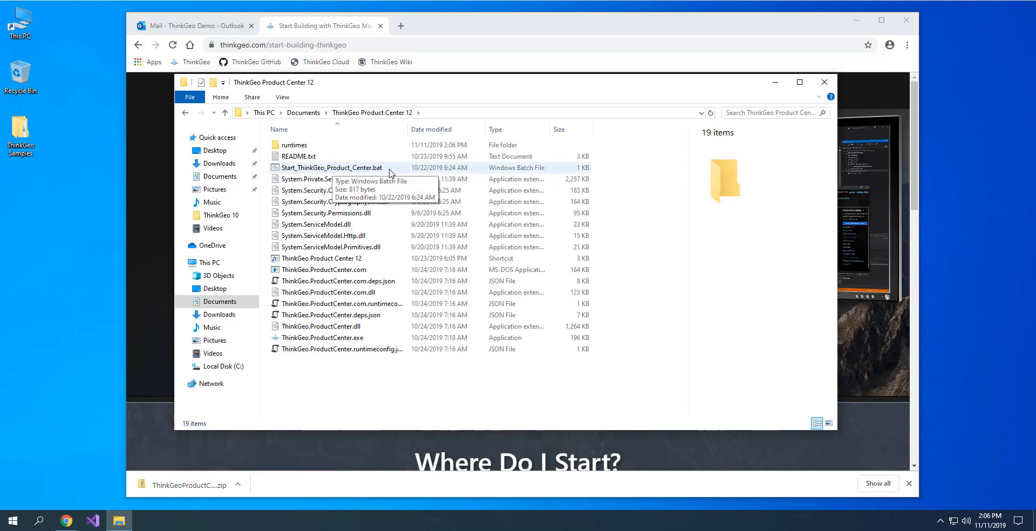
{"action": "left_click", "coordinate": [331, 167]}
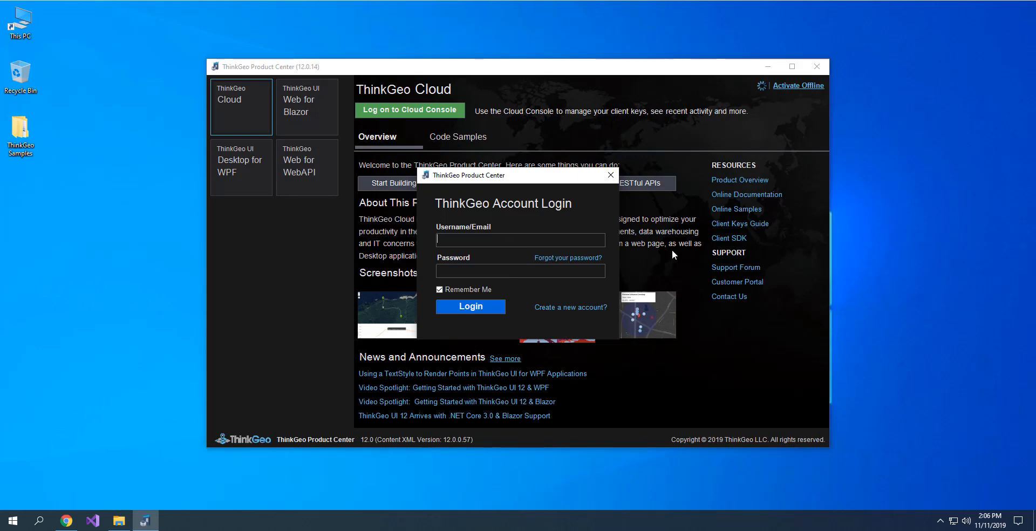
{"action": "mouse_move", "coordinate": [569, 307]}
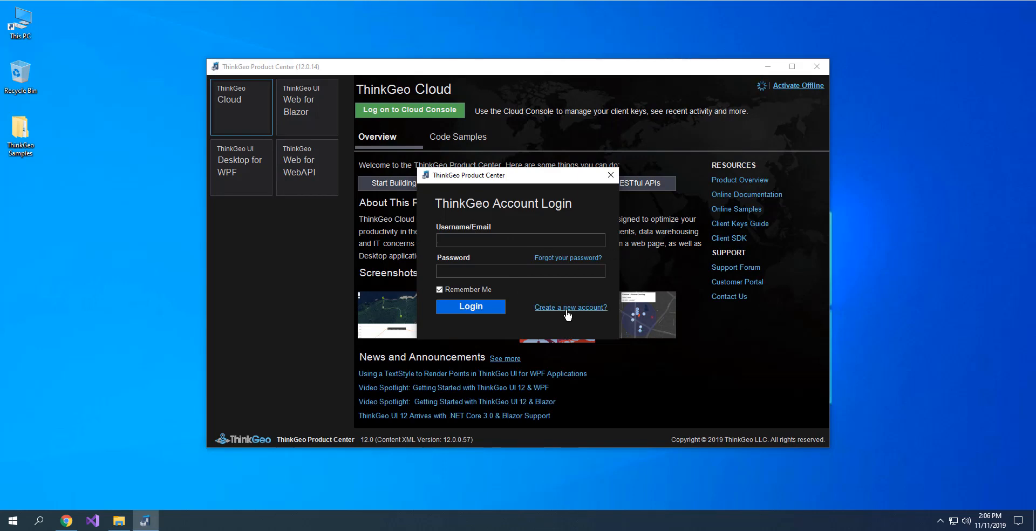
Open the new account registration form, dismiss the downloads bar, and focus the Name field.
{"action": "left_click", "coordinate": [569, 307]}
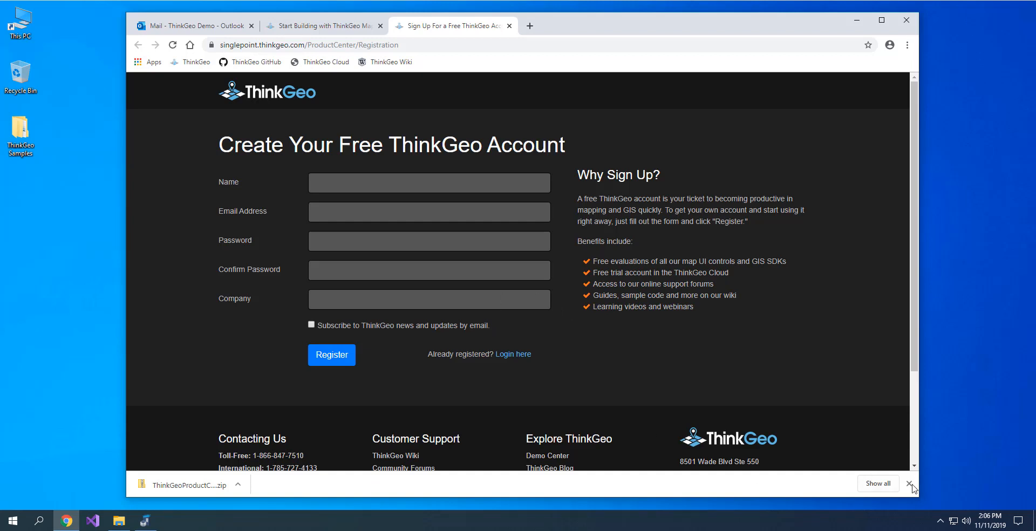
{"action": "left_click", "coordinate": [429, 183]}
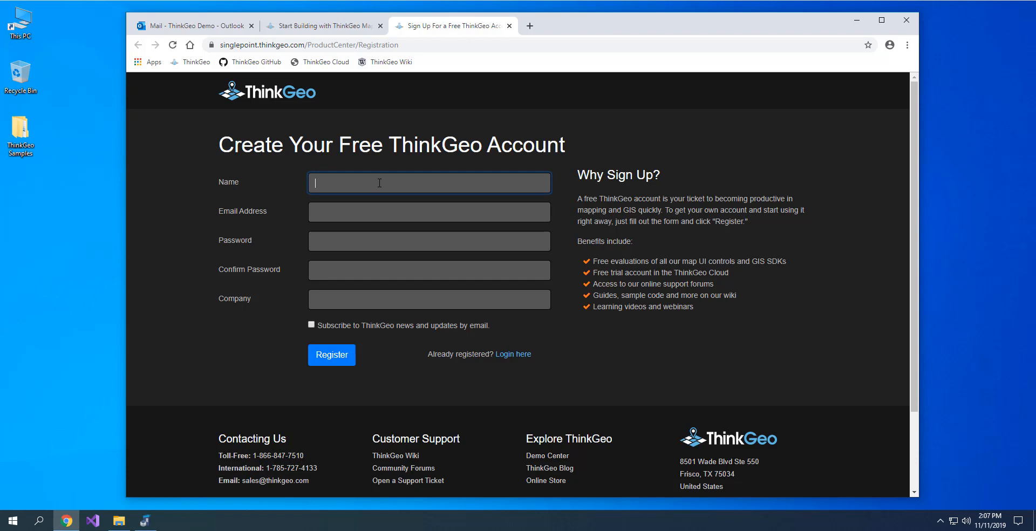
{"action": "left_click", "coordinate": [429, 240]}
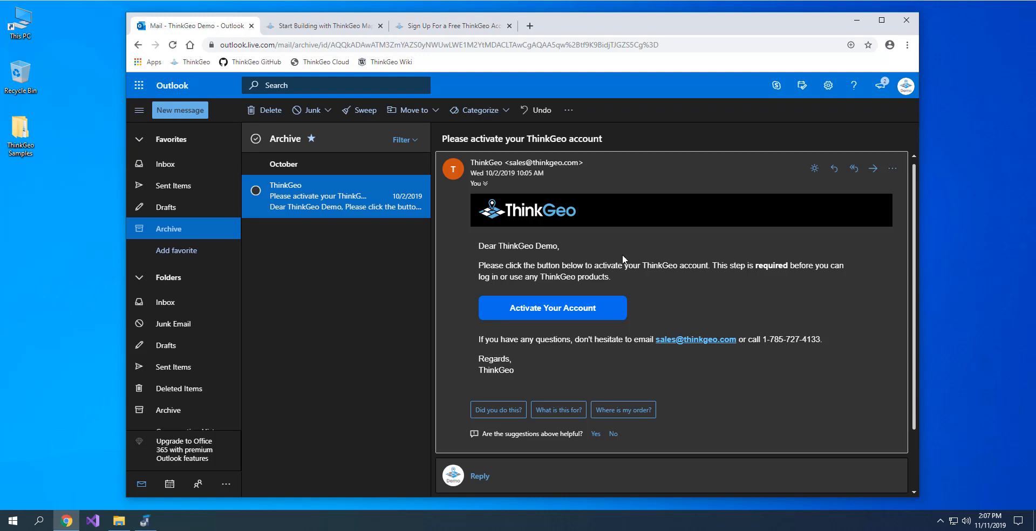
{"action": "mouse_move", "coordinate": [551, 307]}
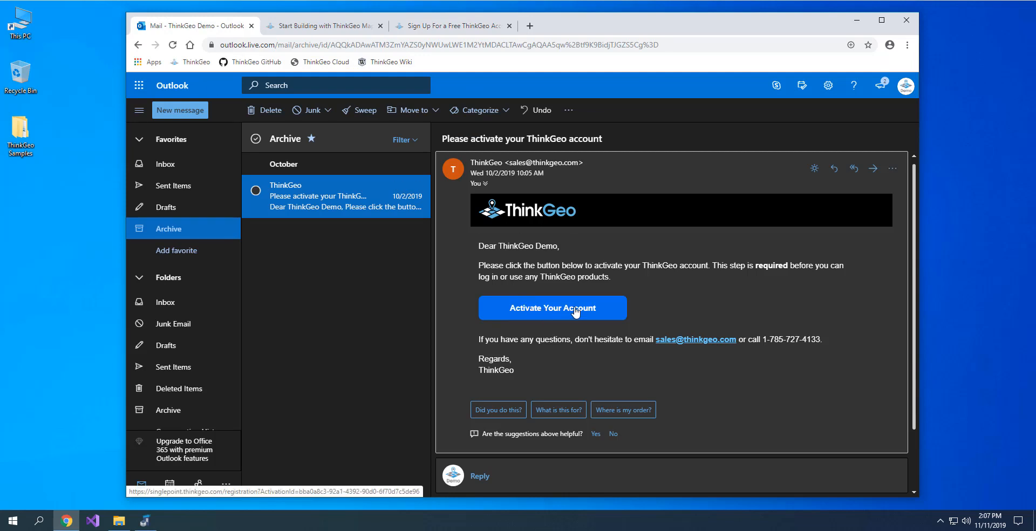
{"action": "mouse_move", "coordinate": [574, 312]}
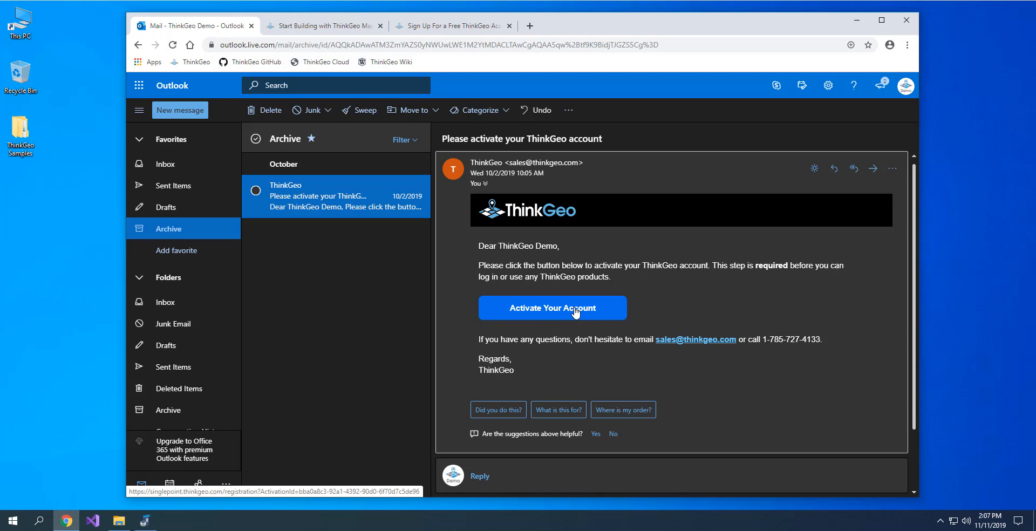
{"action": "mouse_move", "coordinate": [177, 171]}
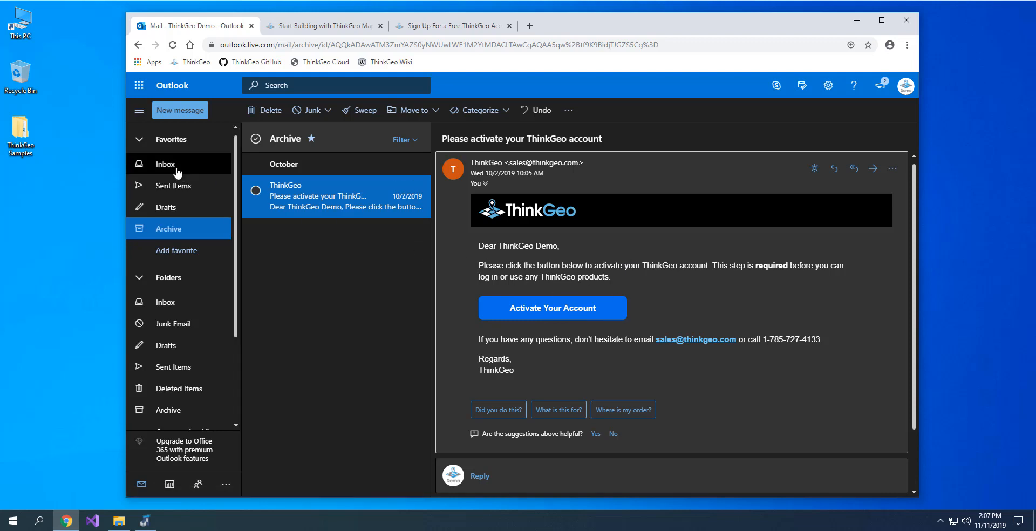
Return to the Outlook Inbox to view the Welcome to ThinkGeo email.
{"action": "left_click", "coordinate": [165, 164]}
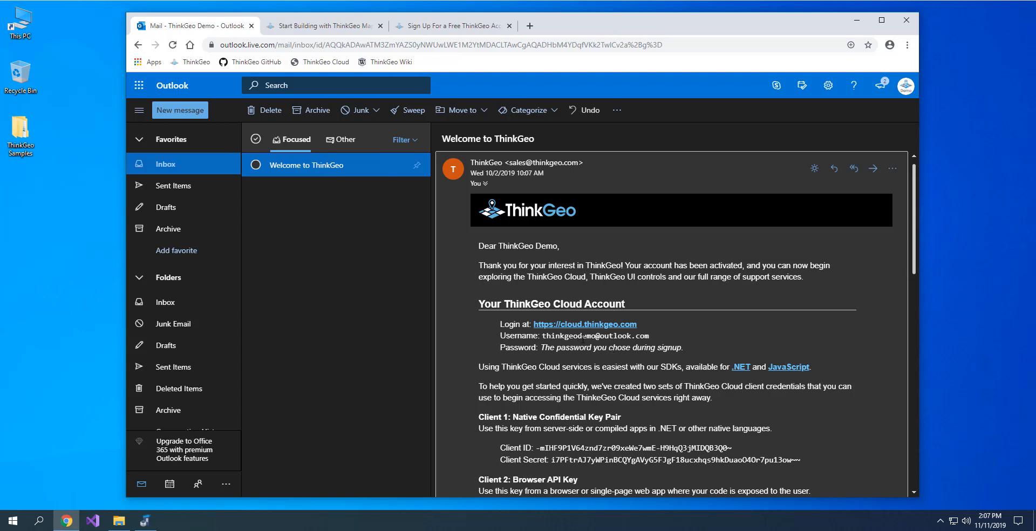
{"action": "mouse_move", "coordinate": [627, 310]}
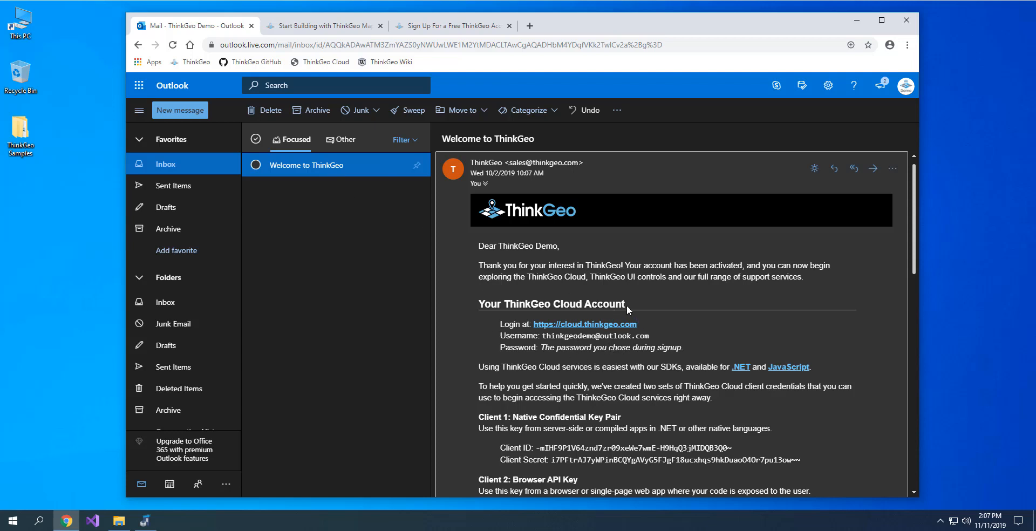
{"action": "mouse_move", "coordinate": [851, 26]}
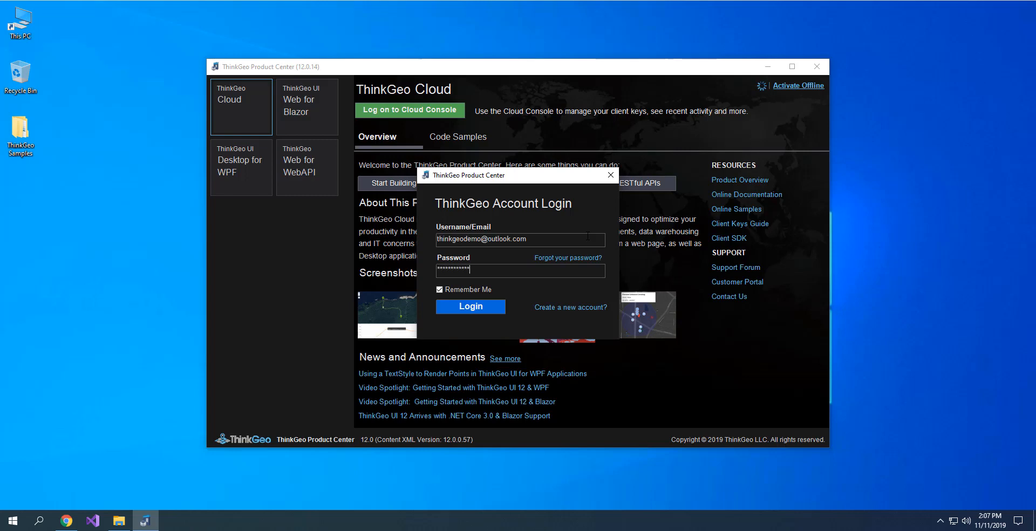
Log in and start the 60-day evaluation of ThinkGeo UI Desktop for WPF.
{"action": "left_click", "coordinate": [470, 307]}
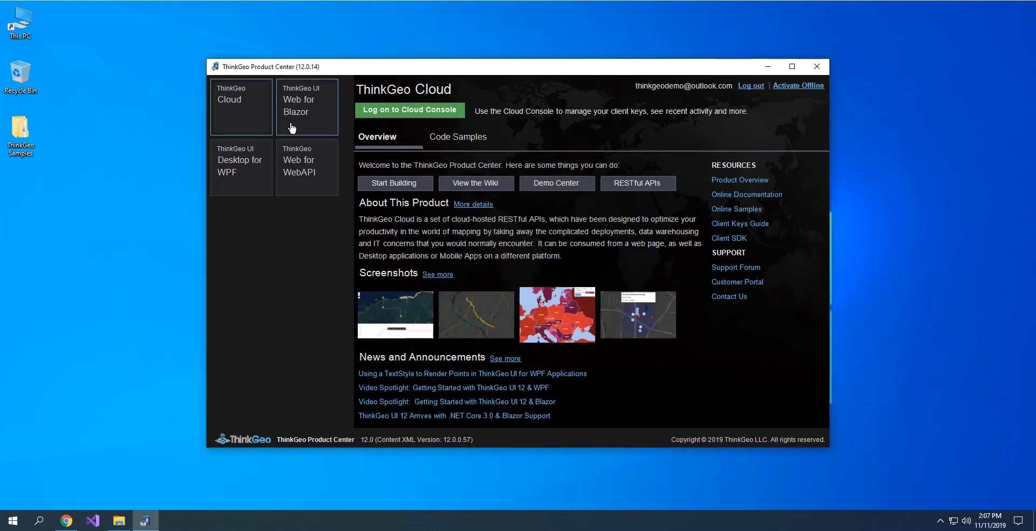
{"action": "left_click", "coordinate": [306, 105]}
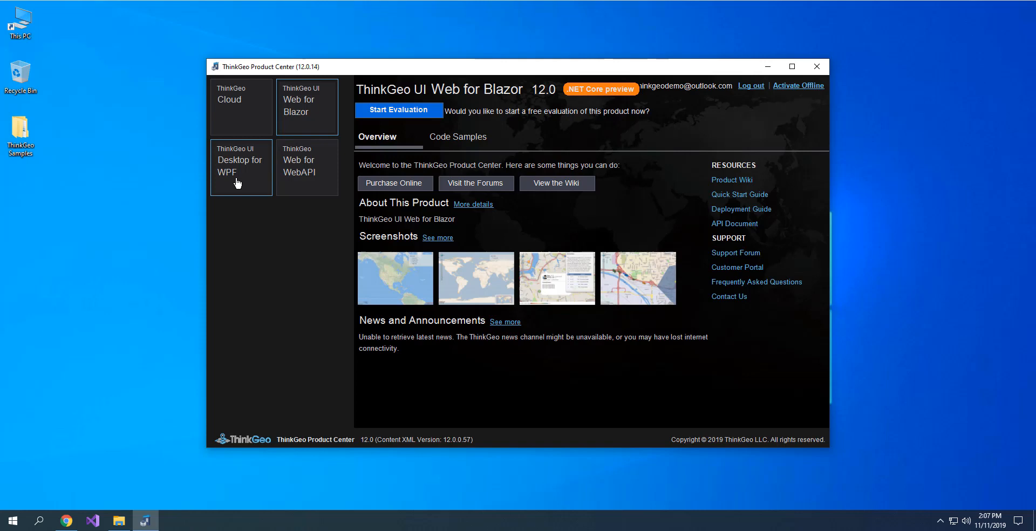
{"action": "left_click", "coordinate": [240, 166]}
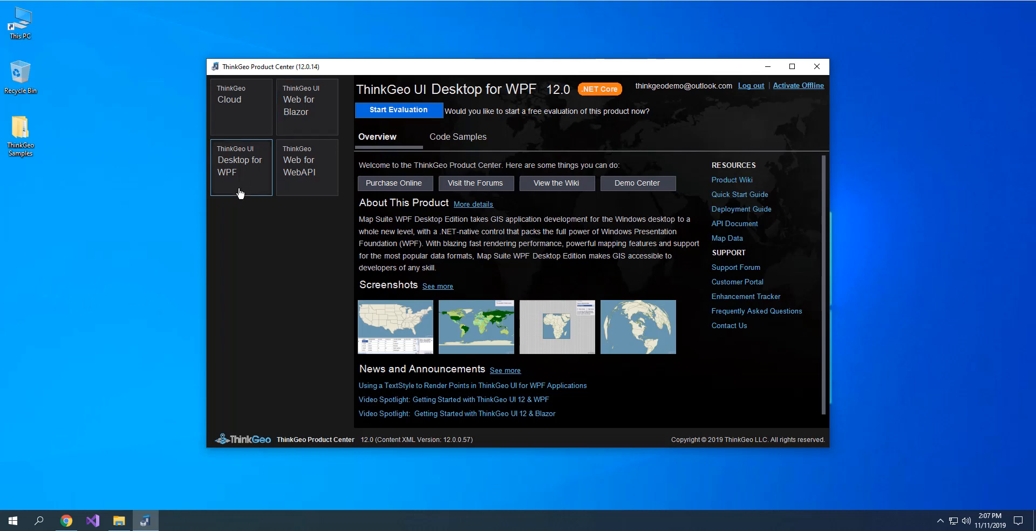
{"action": "mouse_move", "coordinate": [412, 124]}
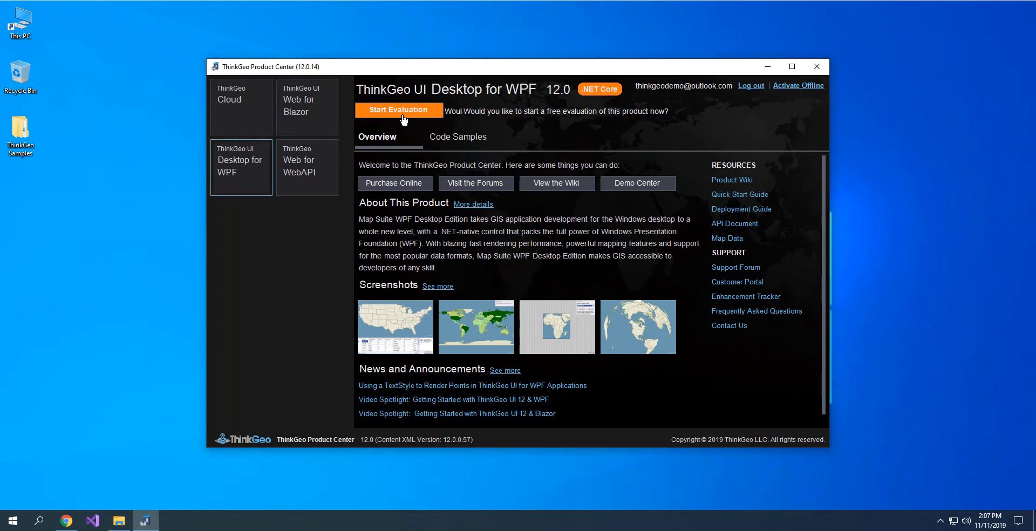
{"action": "left_click", "coordinate": [398, 109]}
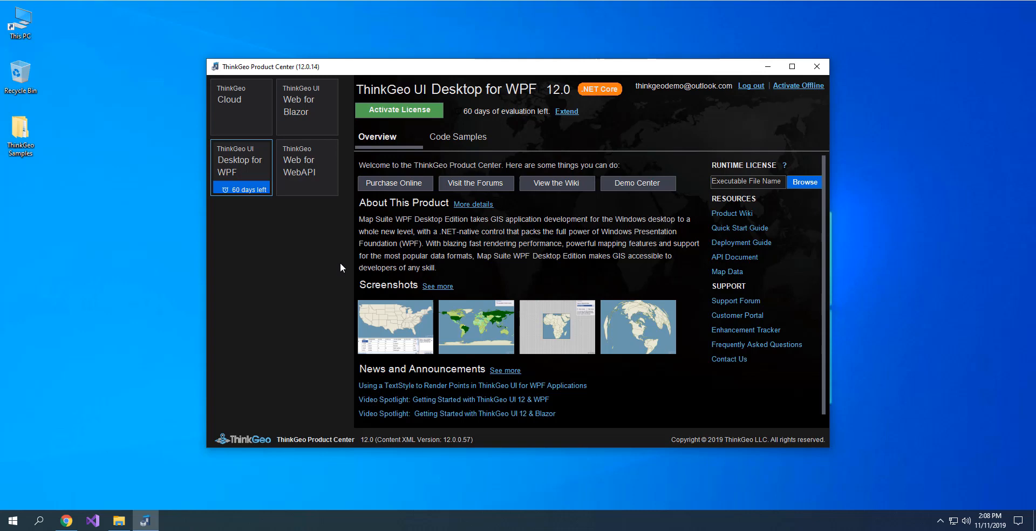
{"action": "mouse_move", "coordinate": [69, 496]}
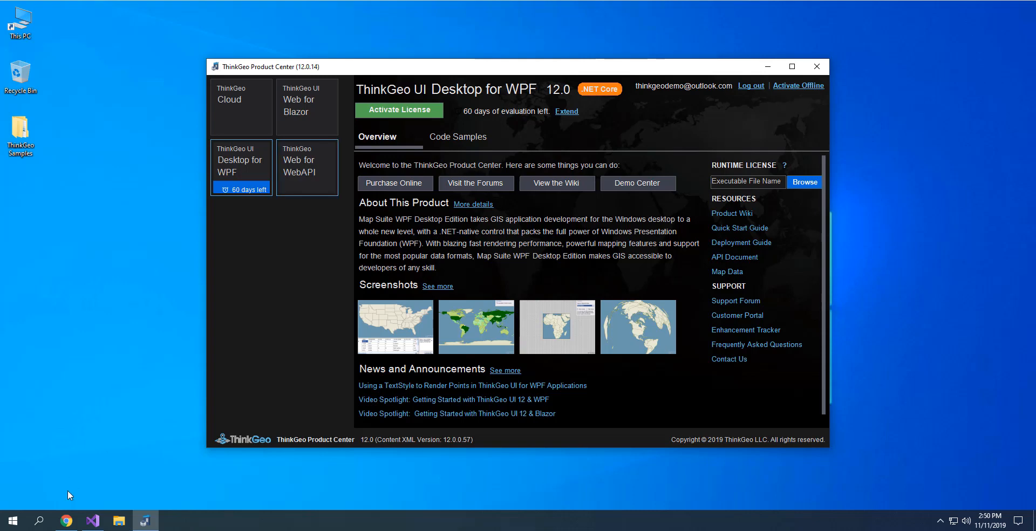
{"action": "mouse_move", "coordinate": [66, 521]}
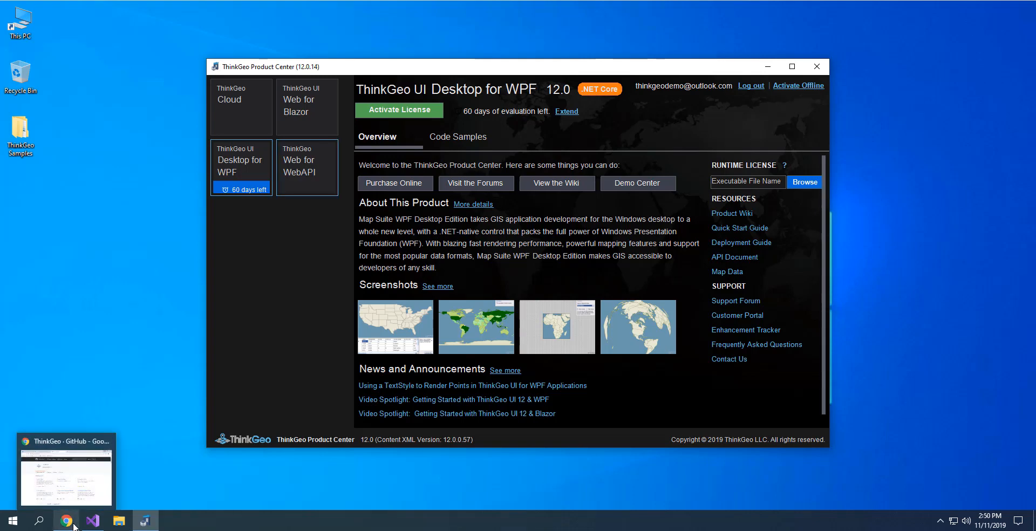
Search ThinkGeo's GitHub repositories for 'quick' and open QuickstartSample-forWpf.NetCore.
{"action": "left_click", "coordinate": [66, 521]}
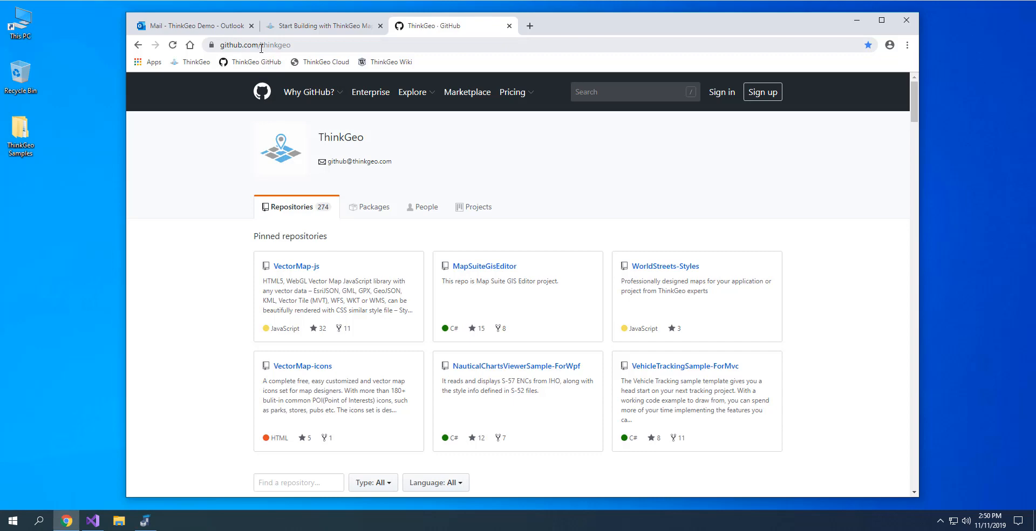
{"action": "scroll", "scroll_direction": "down", "scroll_amount": 3}
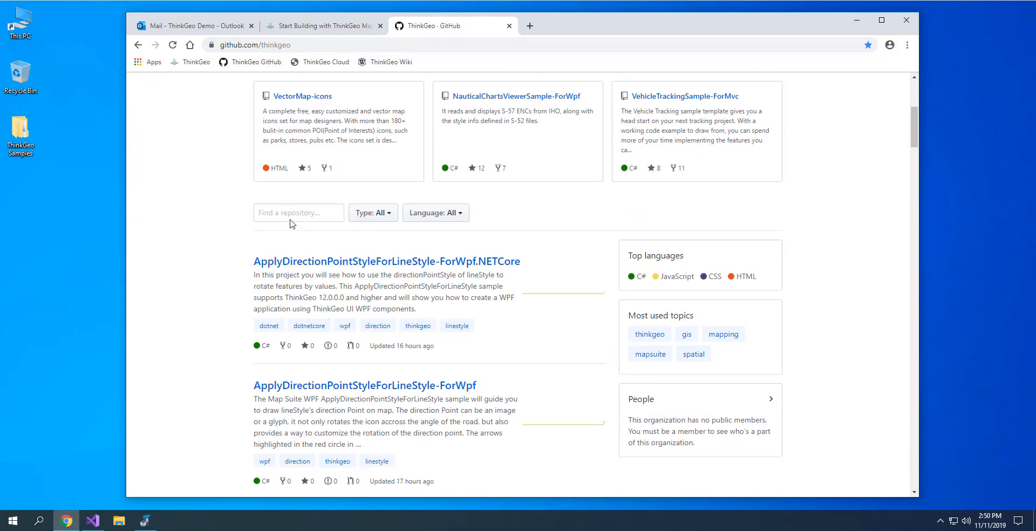
{"action": "type", "text": "qucik"}
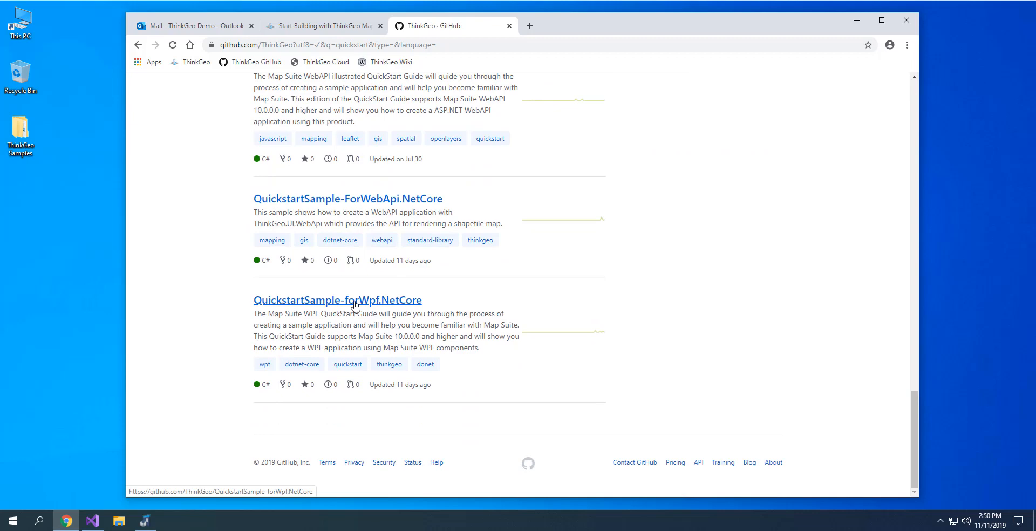
{"action": "left_click", "coordinate": [337, 300]}
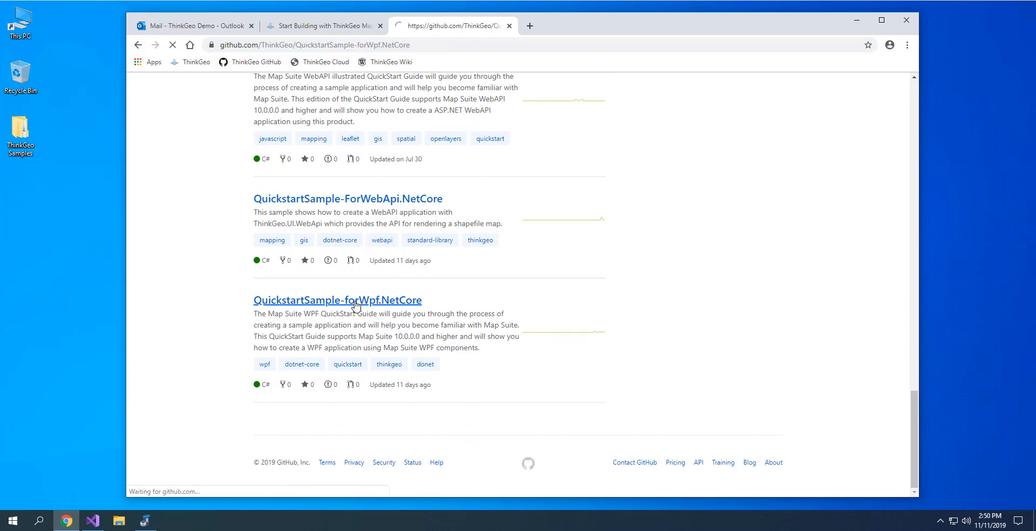
{"action": "left_click", "coordinate": [337, 300]}
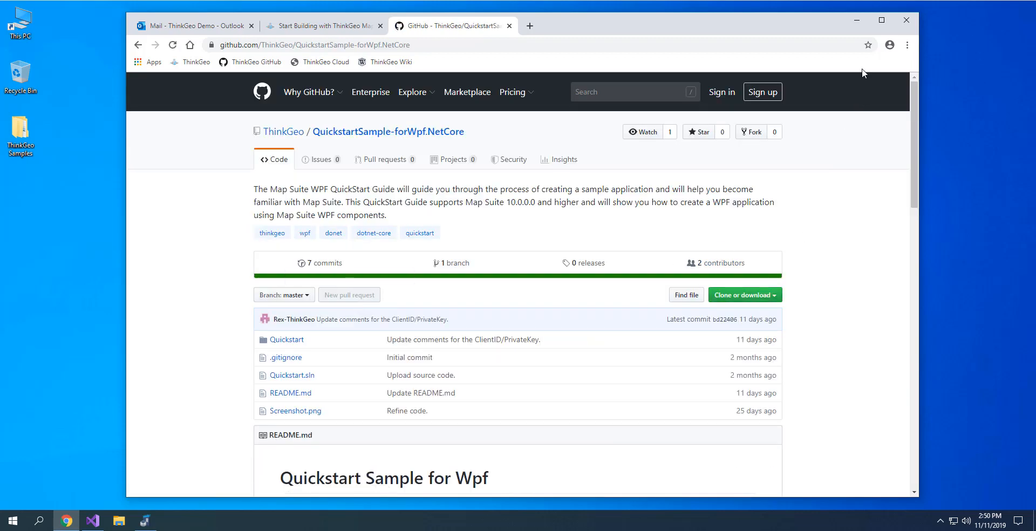
{"action": "left_click", "coordinate": [91, 521]}
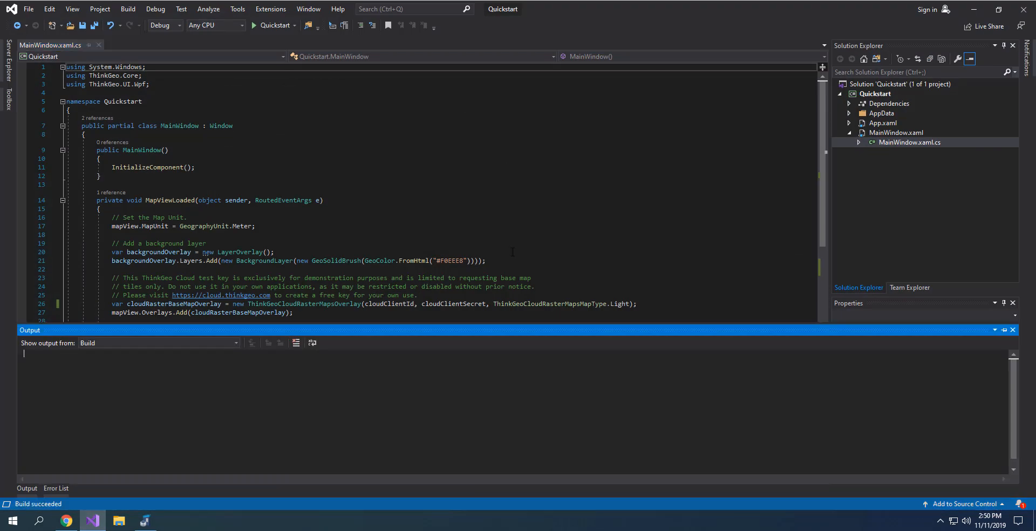
Start the Quickstart app from the Visual Studio toolbar to show the watermarked Europe map.
{"action": "left_click", "coordinate": [253, 25]}
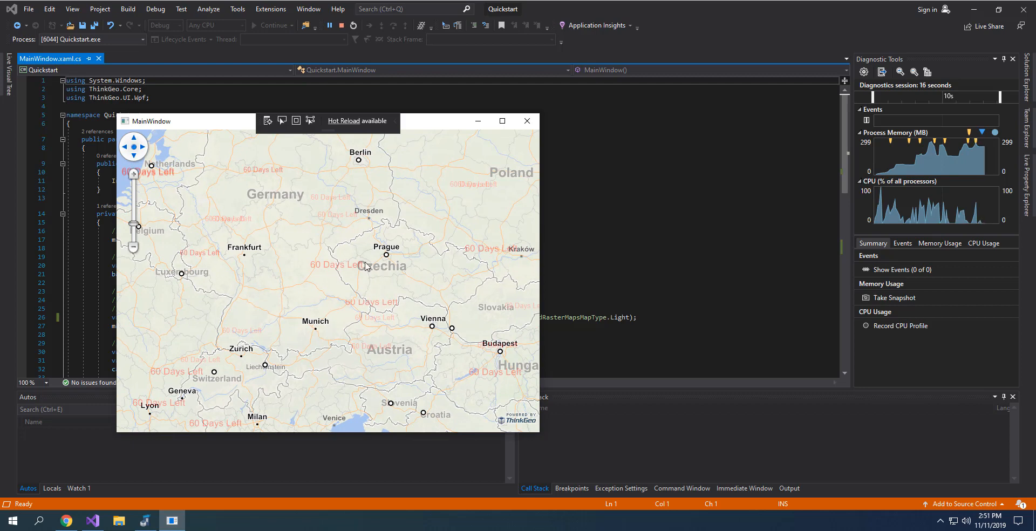
{"action": "mouse_move", "coordinate": [505, 269]}
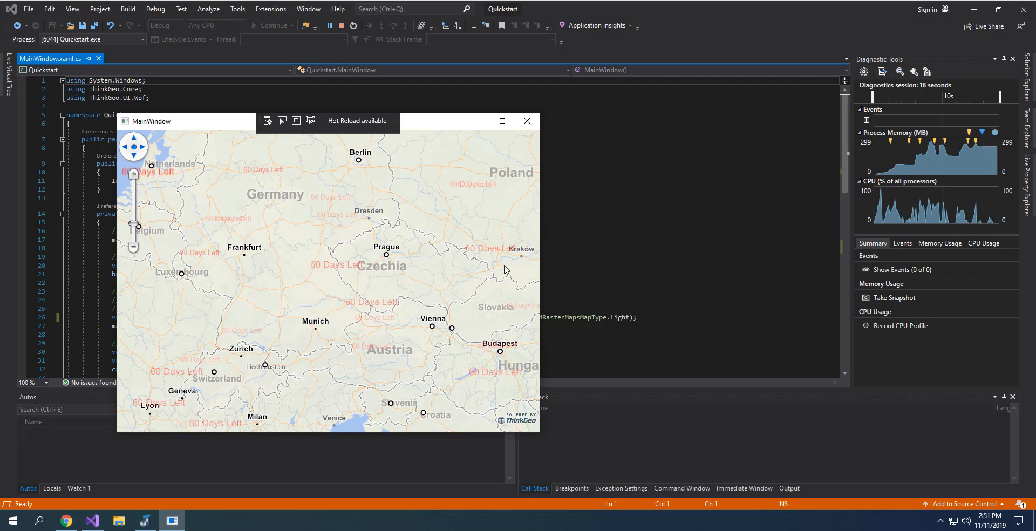
{"action": "mouse_move", "coordinate": [288, 283]}
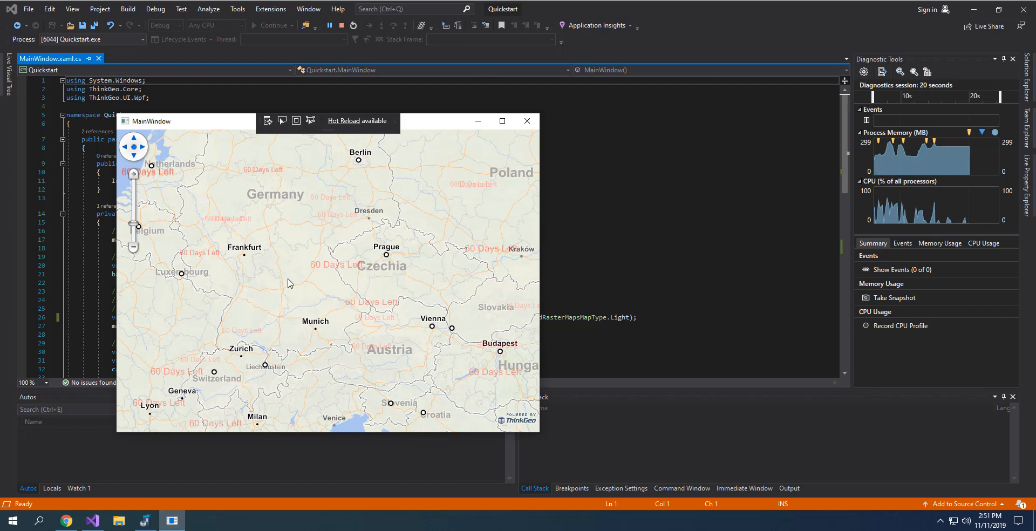